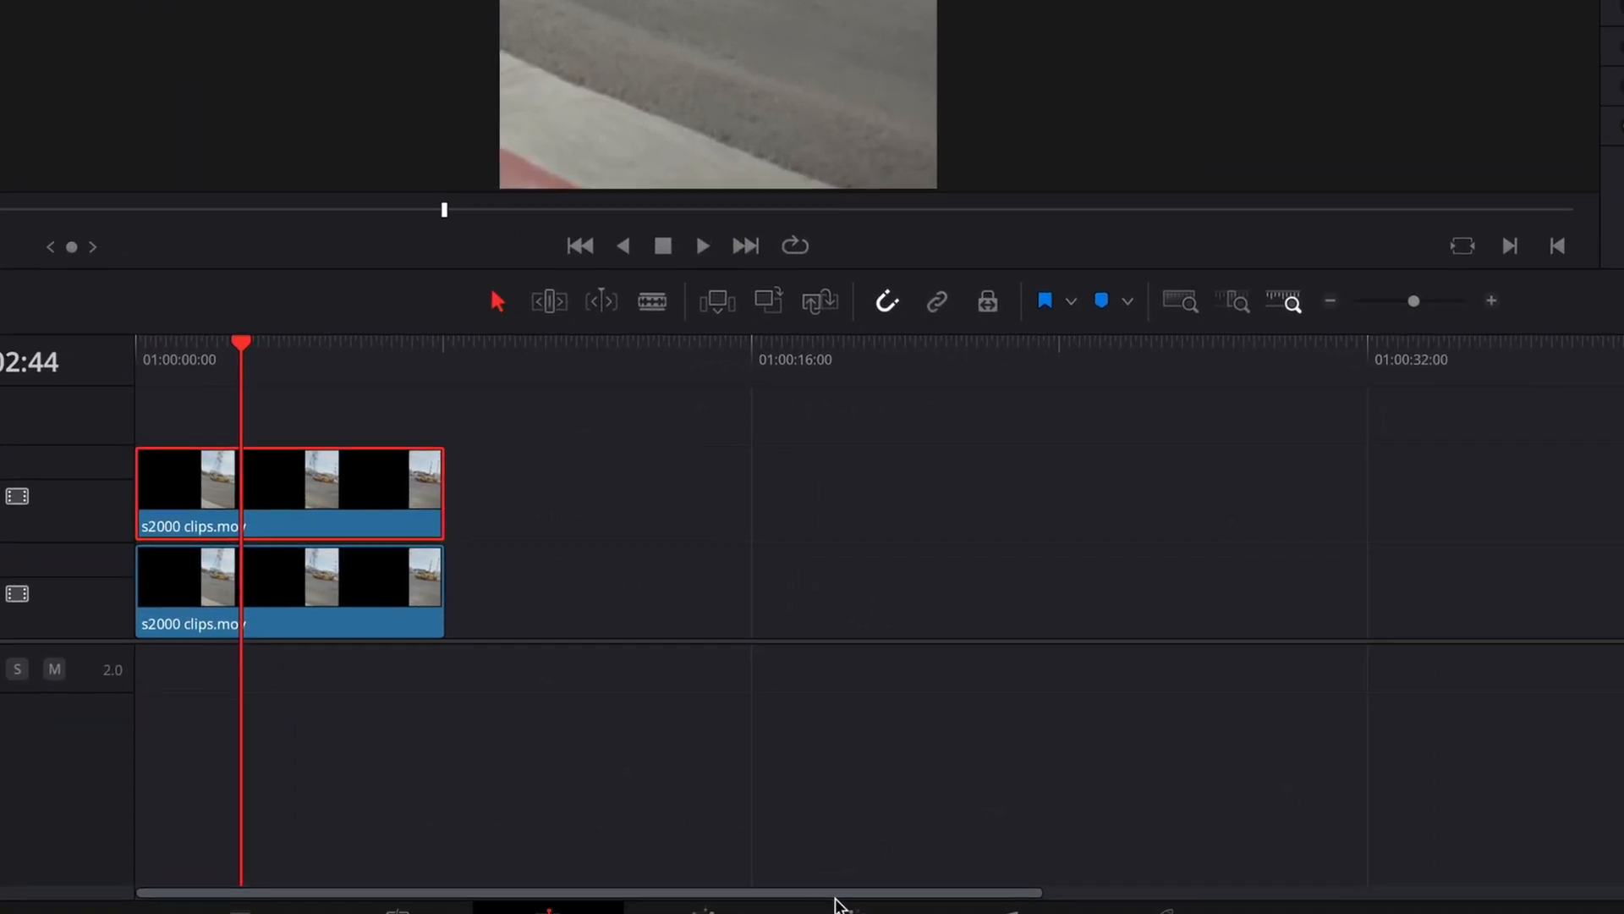
# Step: Switch from the Edit page to the Color page to grade the duplicated car clips
pyautogui.click(887, 892)
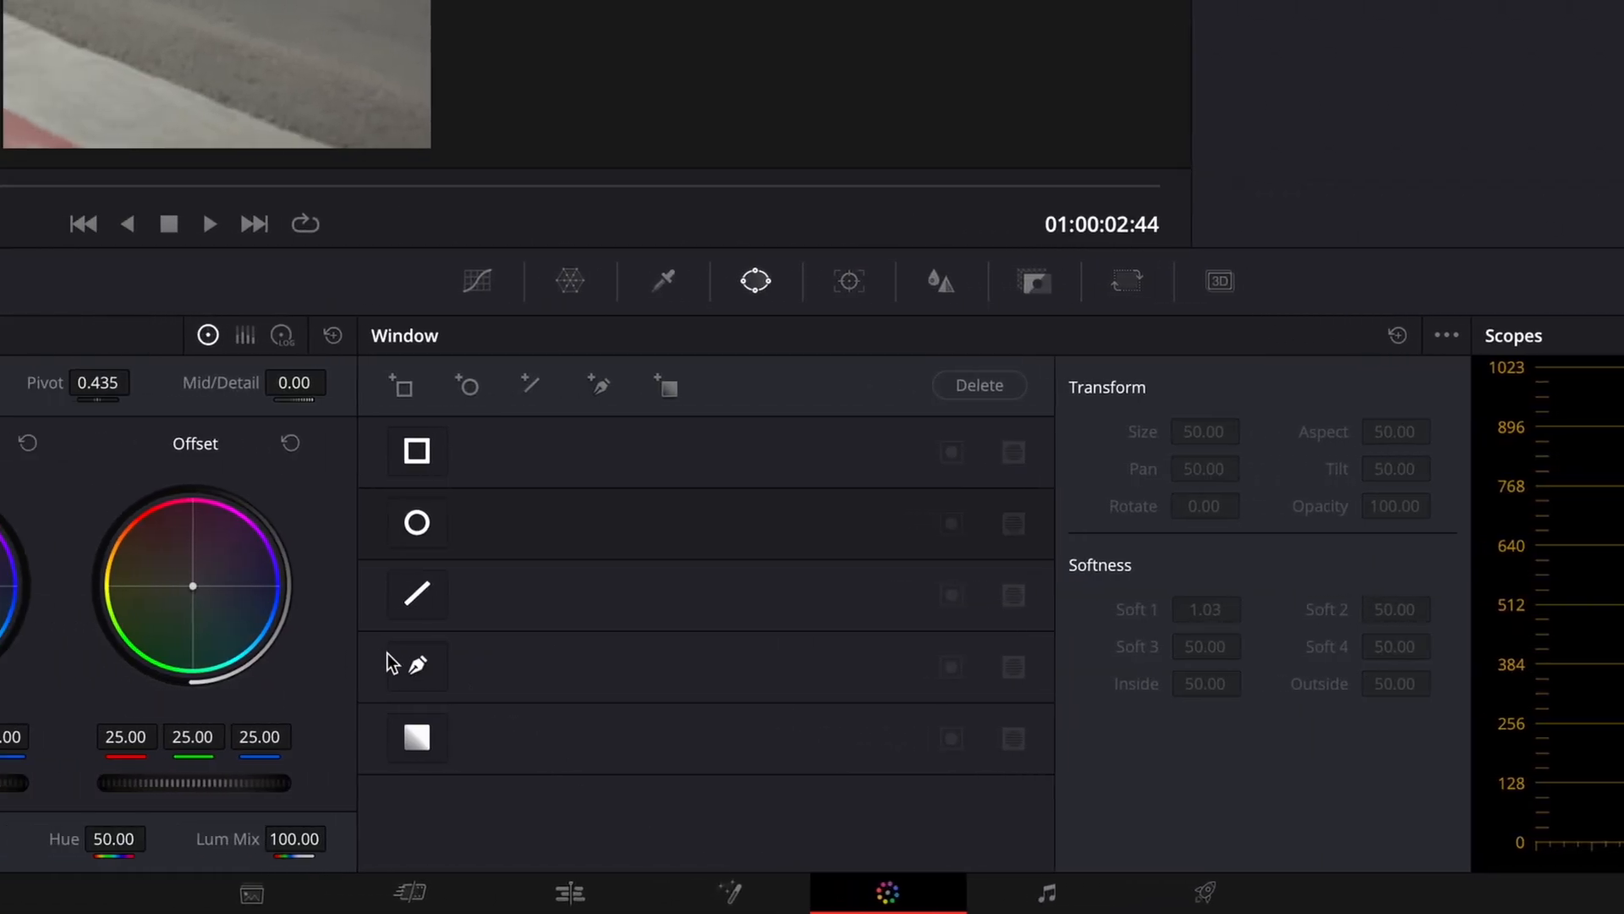
# Step: Qualify the yellow car body with the HSL eyedropper, shift its hue to blue, and check it on the timeline
pyautogui.click(418, 665)
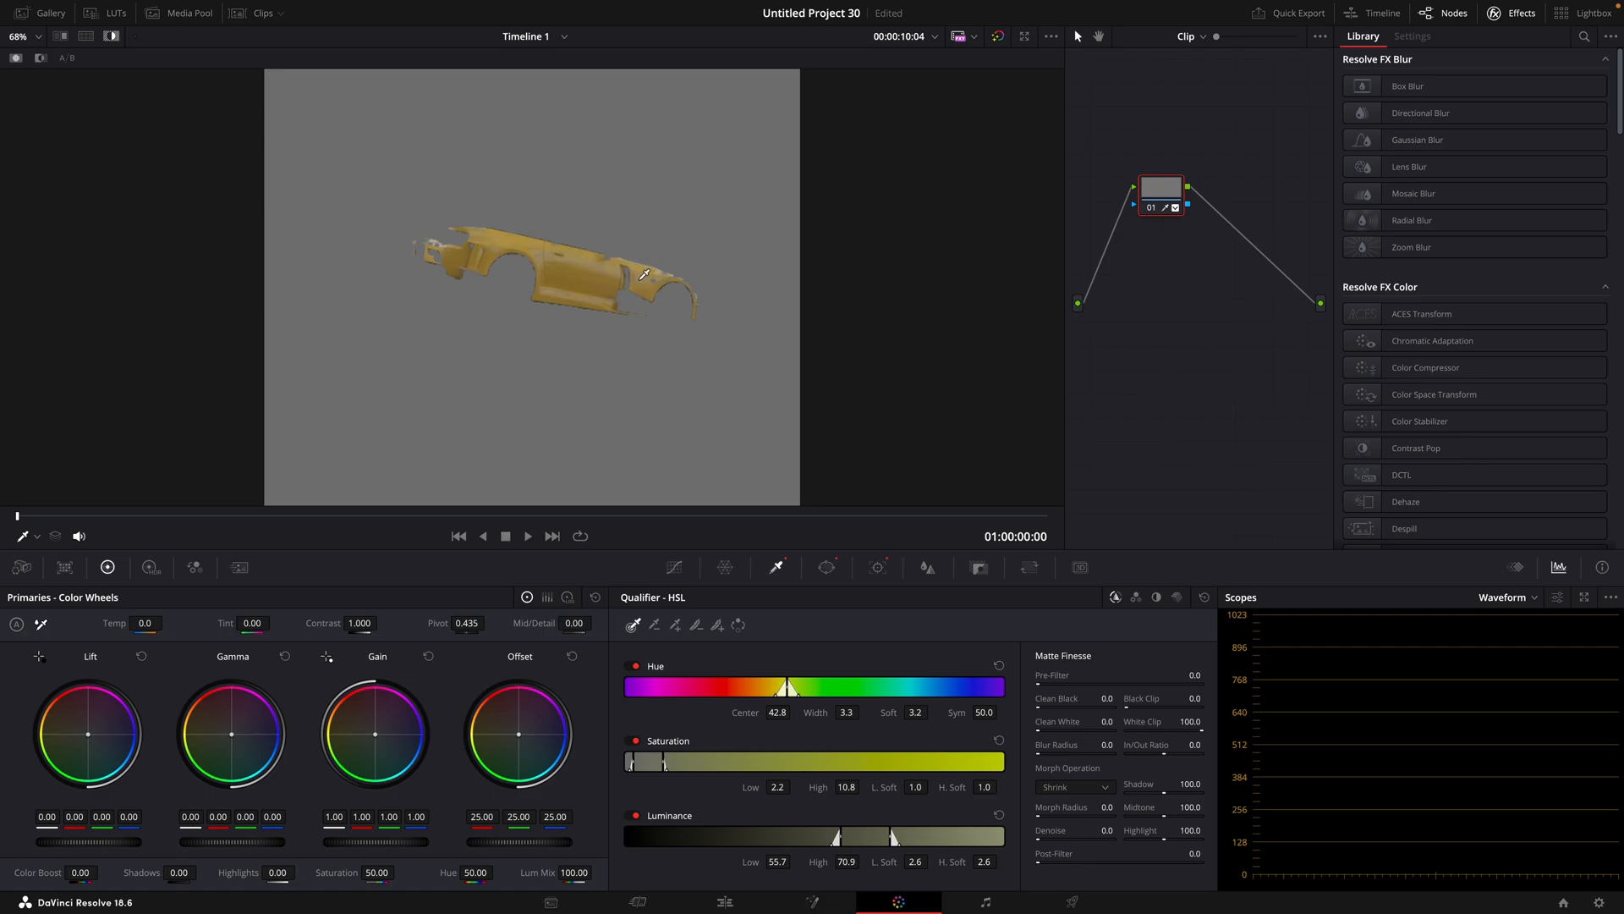
pyautogui.moveTo(663, 277)
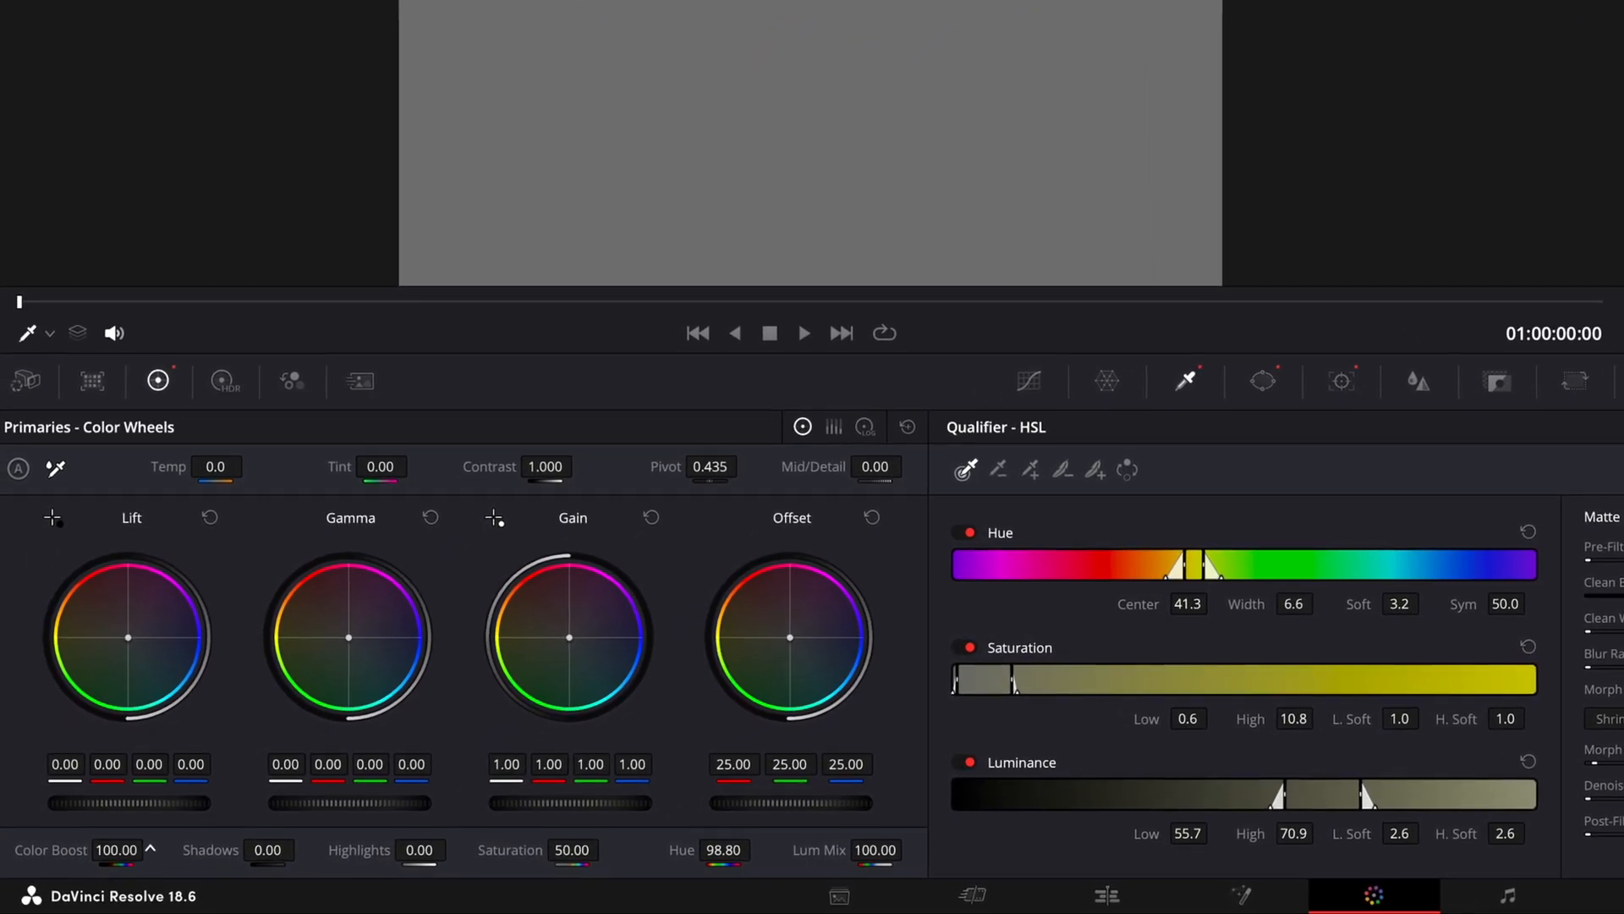
pyautogui.click(724, 897)
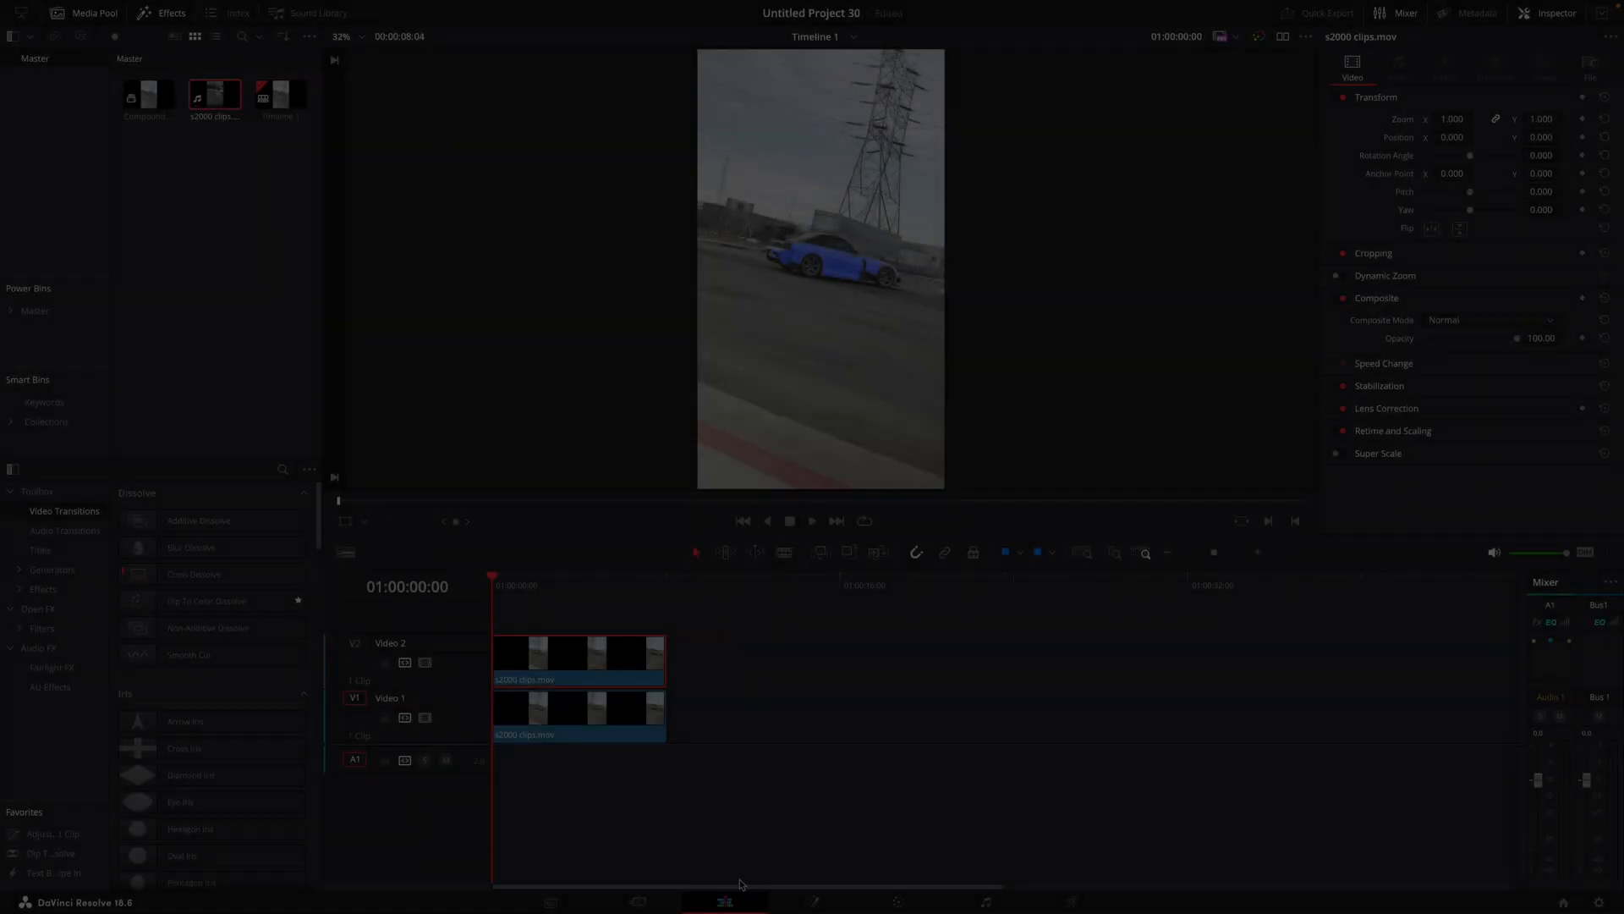
pyautogui.rightClick(577, 712)
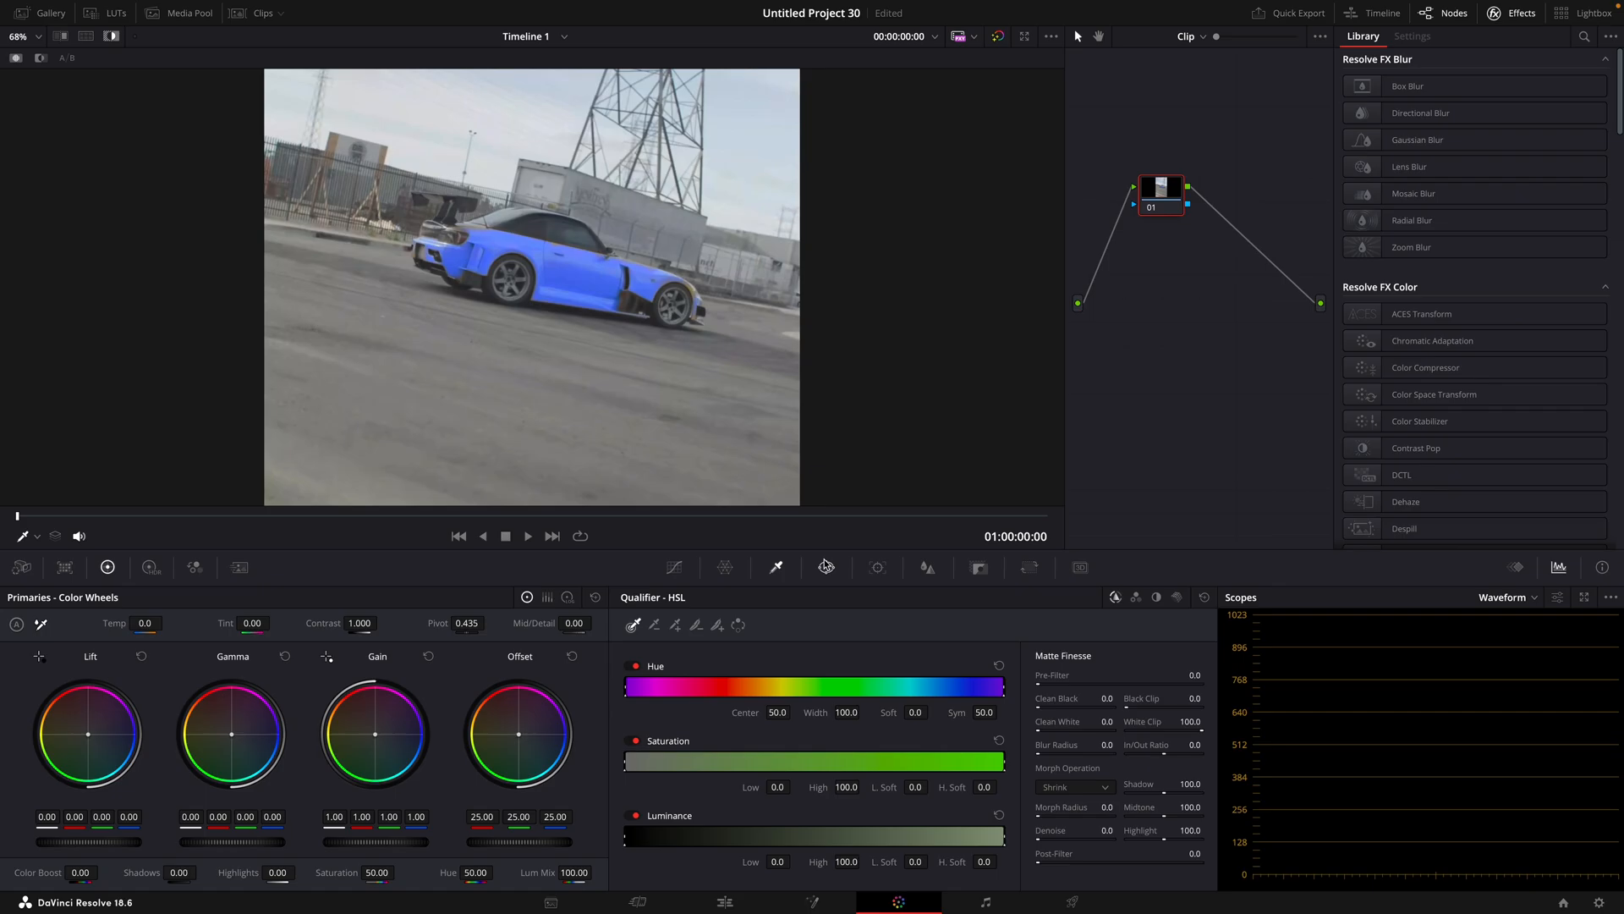
# Step: Draw a Curve (pen) power window point by point around the blue car
pyautogui.click(826, 566)
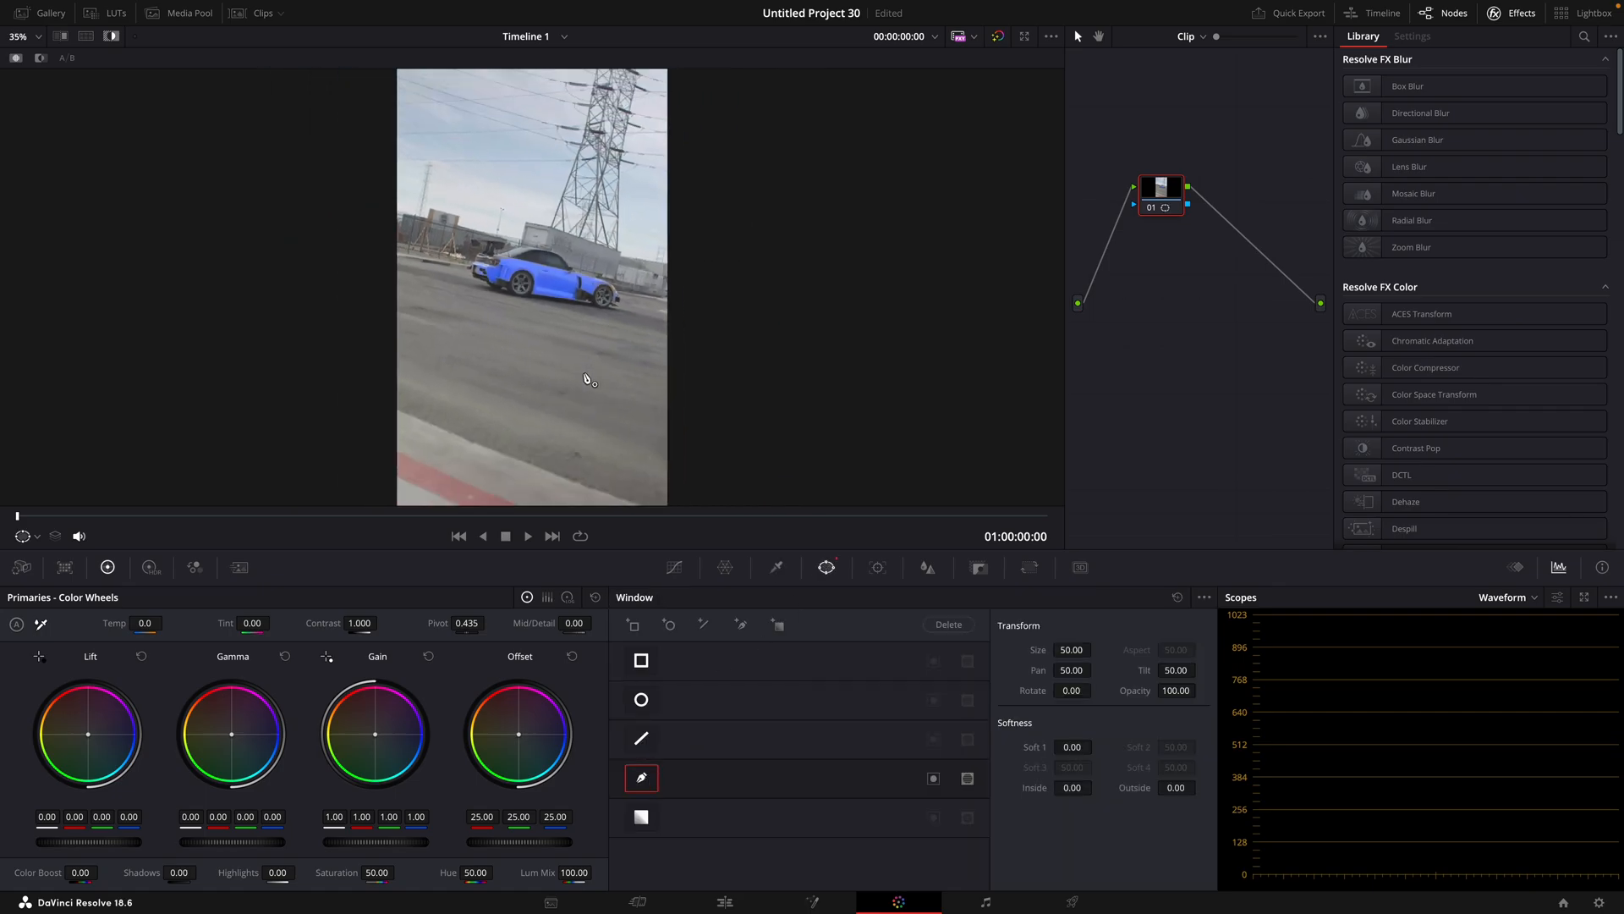
pyautogui.scroll(-3)
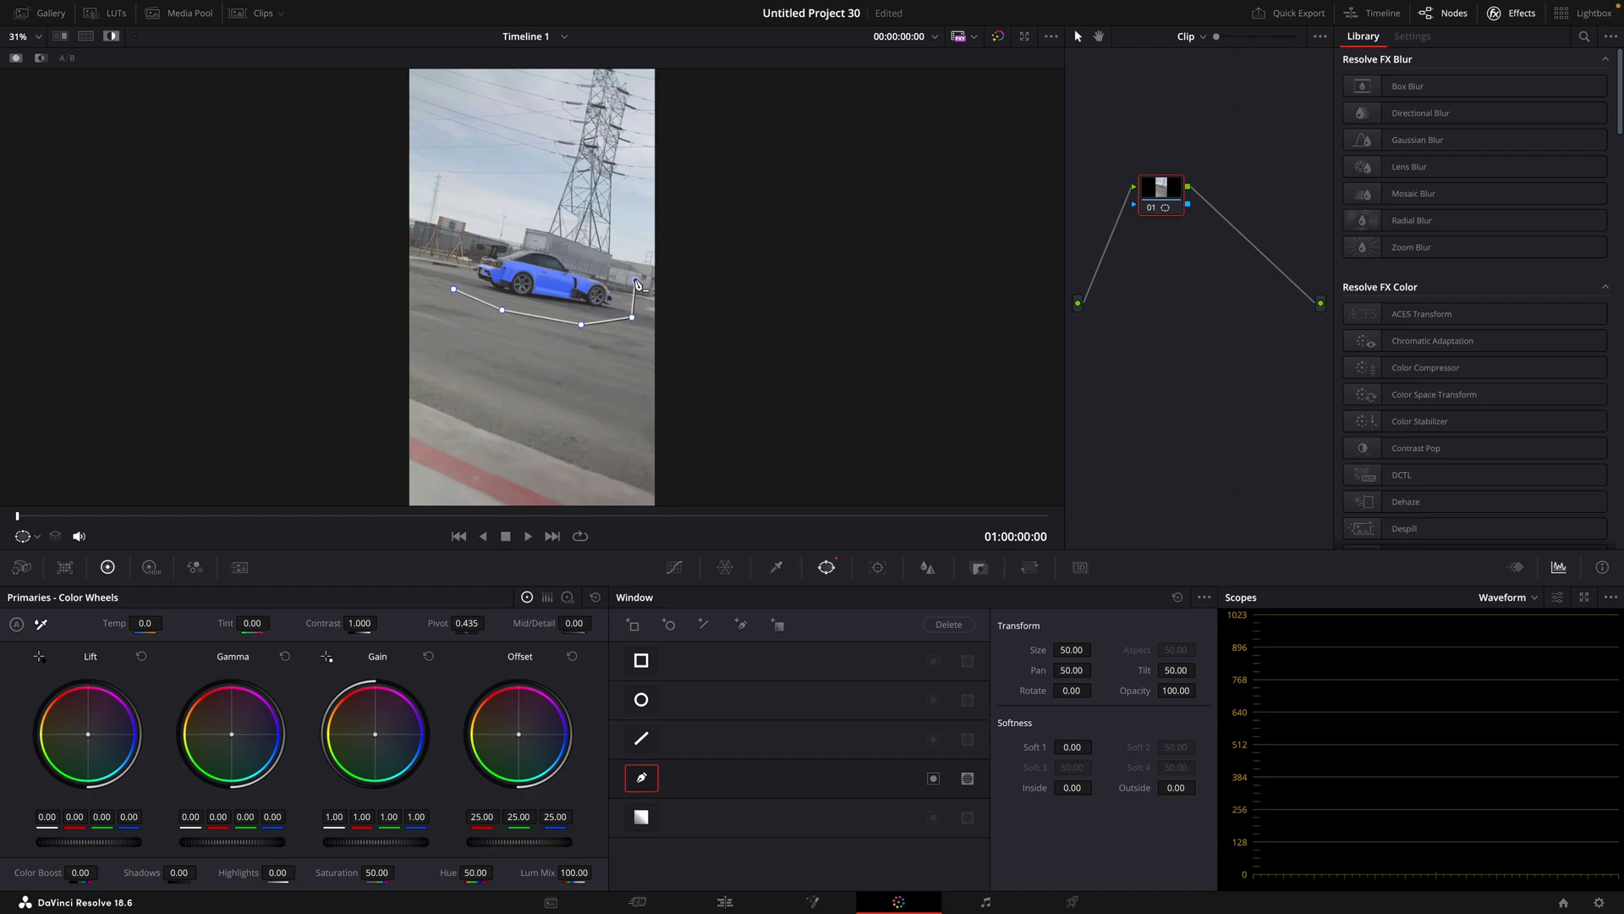
pyautogui.click(877, 567)
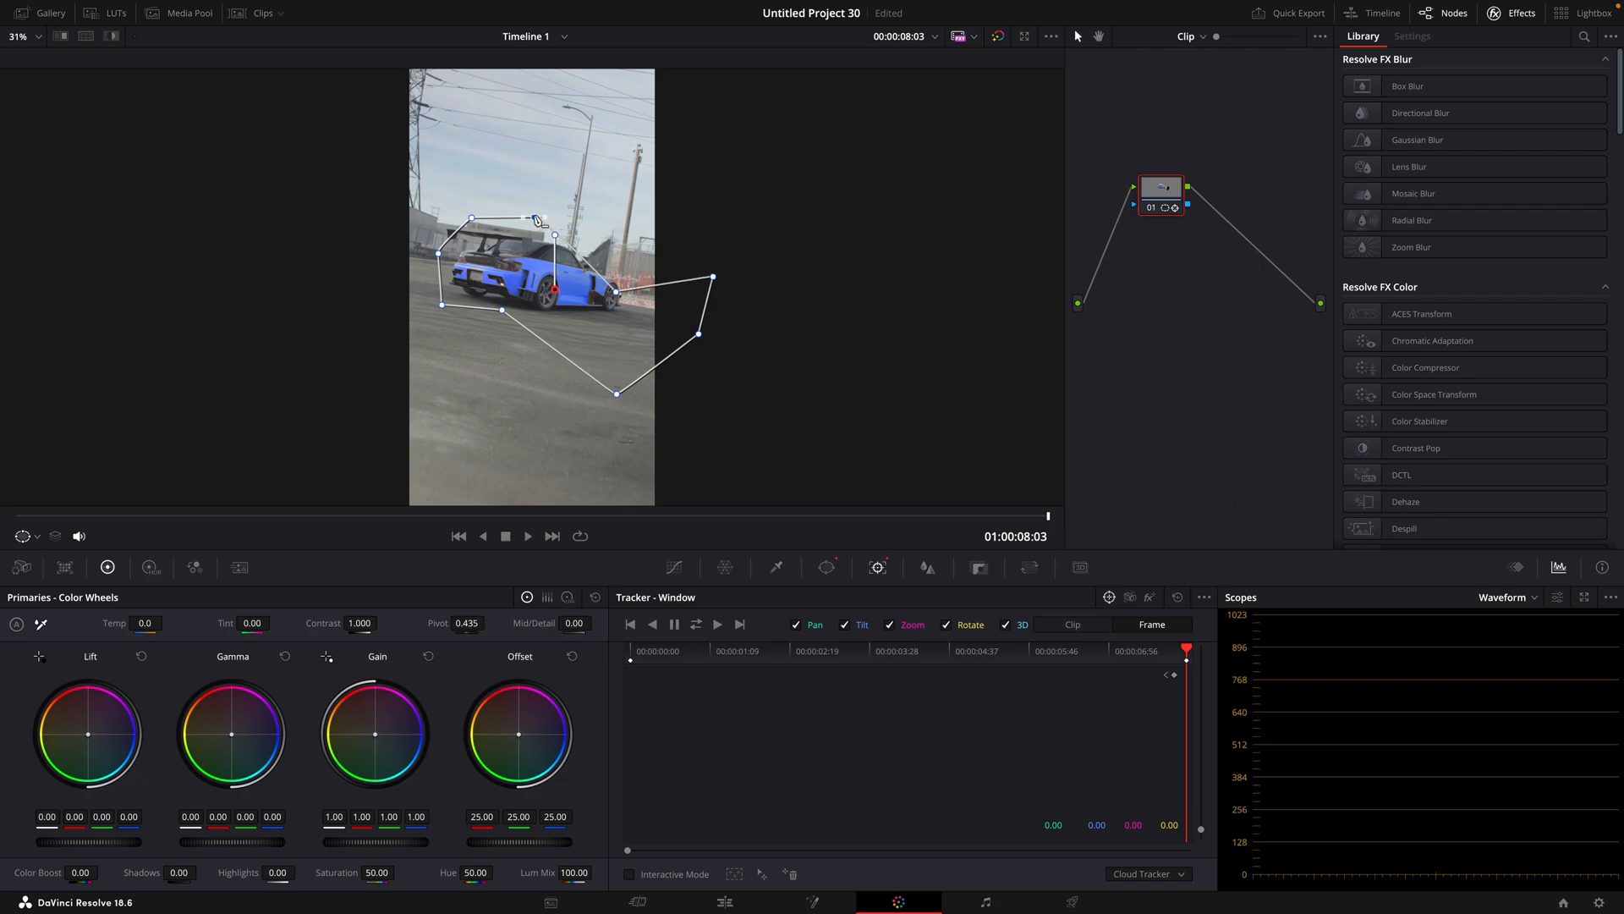
# Step: Drag the curve window's control points toward the car's position at the final frame
pyautogui.moveTo(472, 221); pyautogui.dragTo(436, 257)
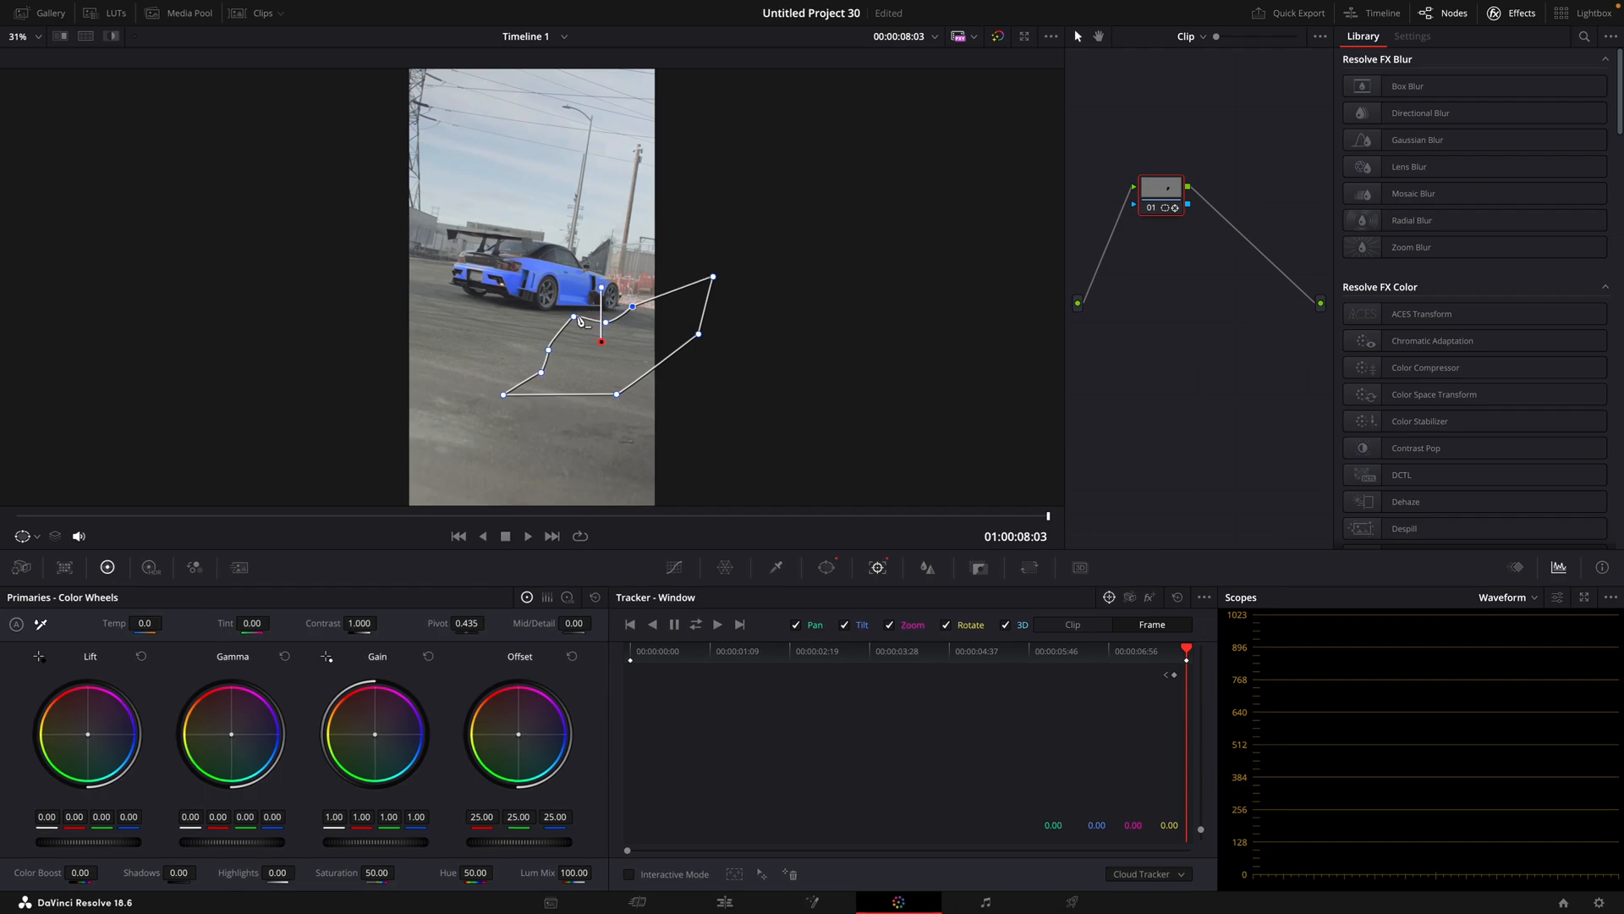
# Step: Add an Alpha Output fed by the node's key so only the blue car shows over the original
pyautogui.rightClick(1035, 311)
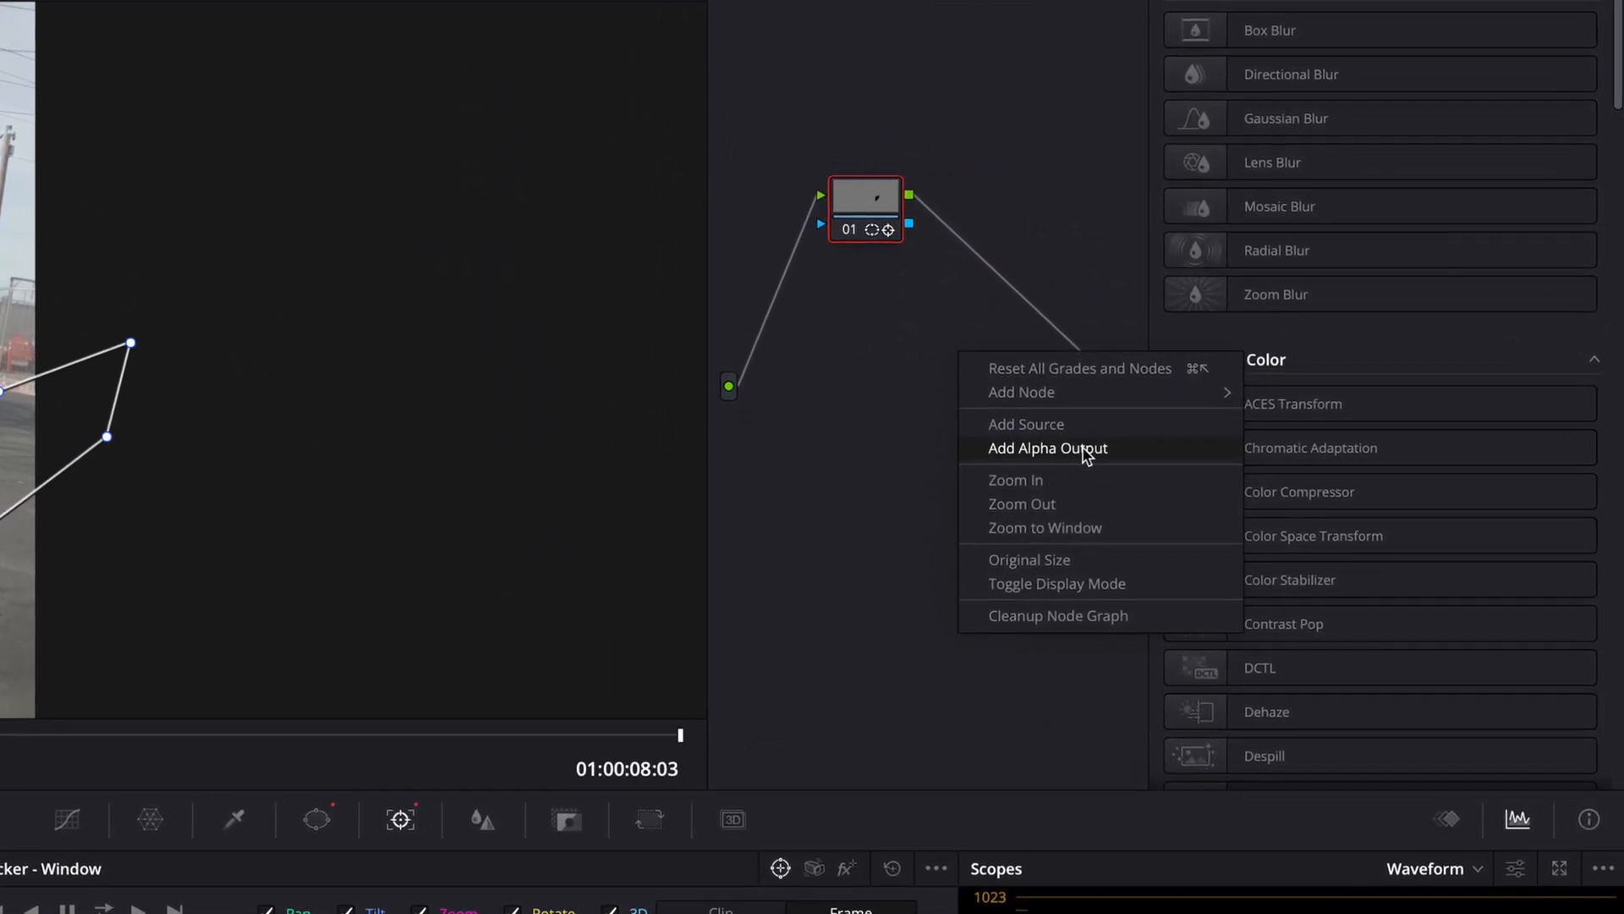
pyautogui.click(1048, 447)
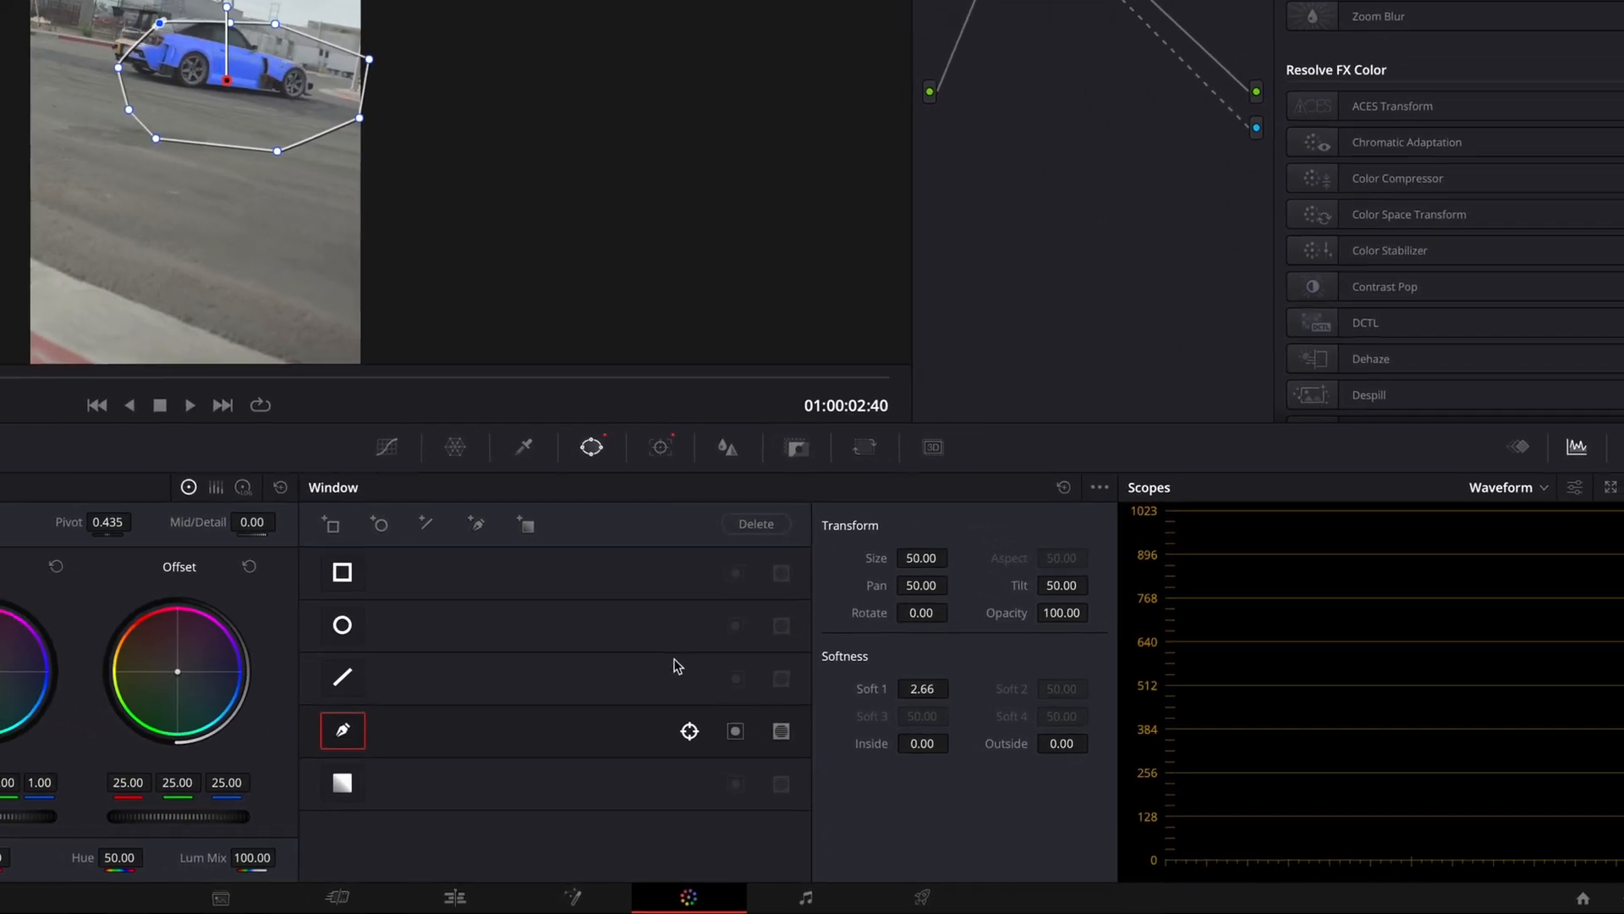
pyautogui.click(724, 897)
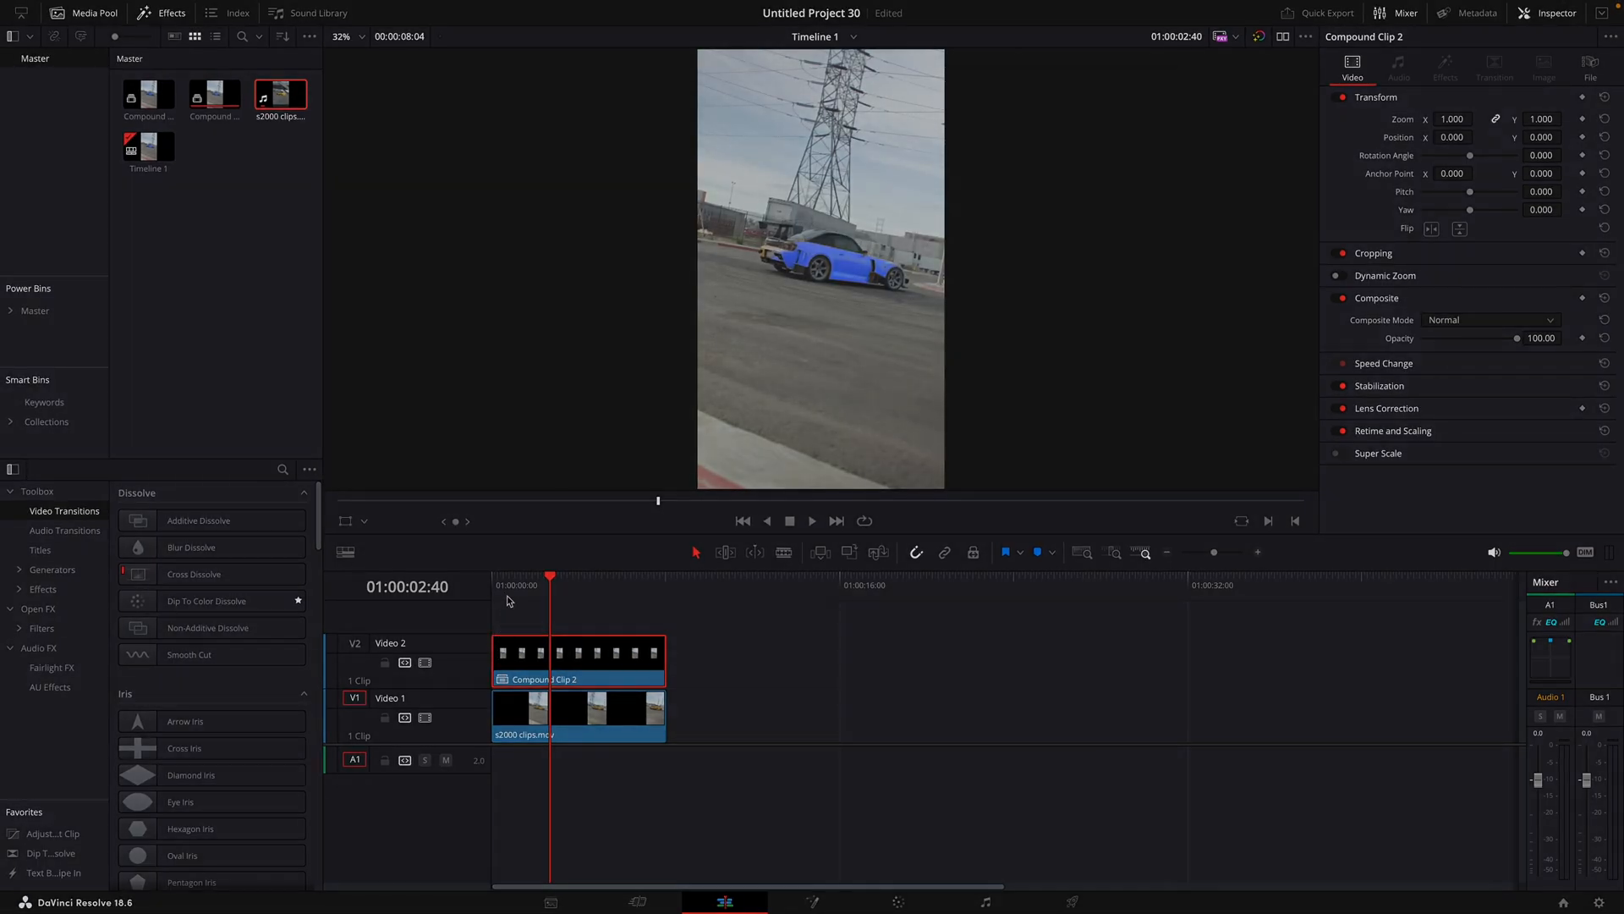